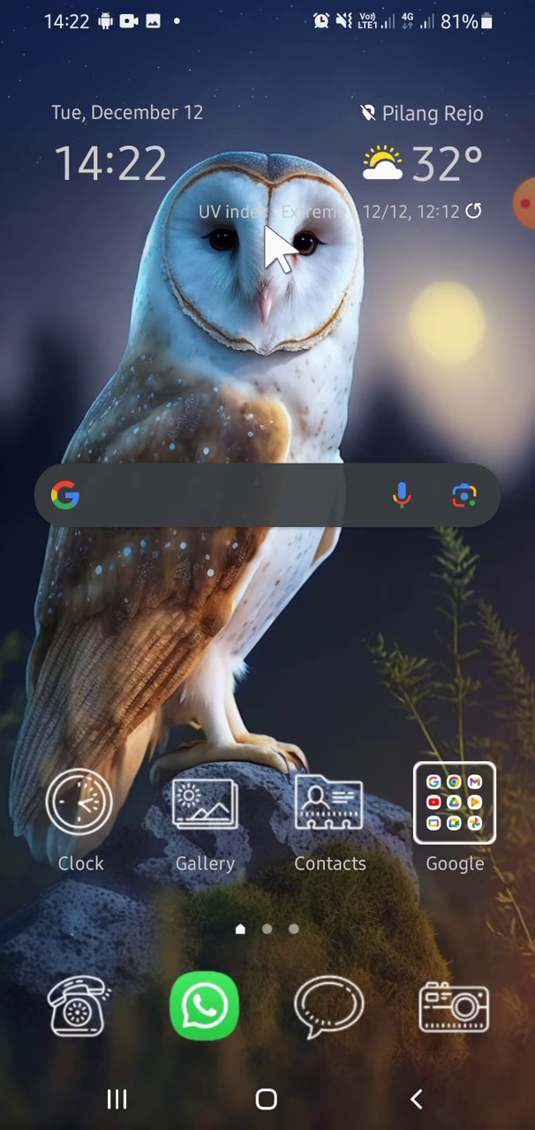
pyautogui.moveTo(205, 826)
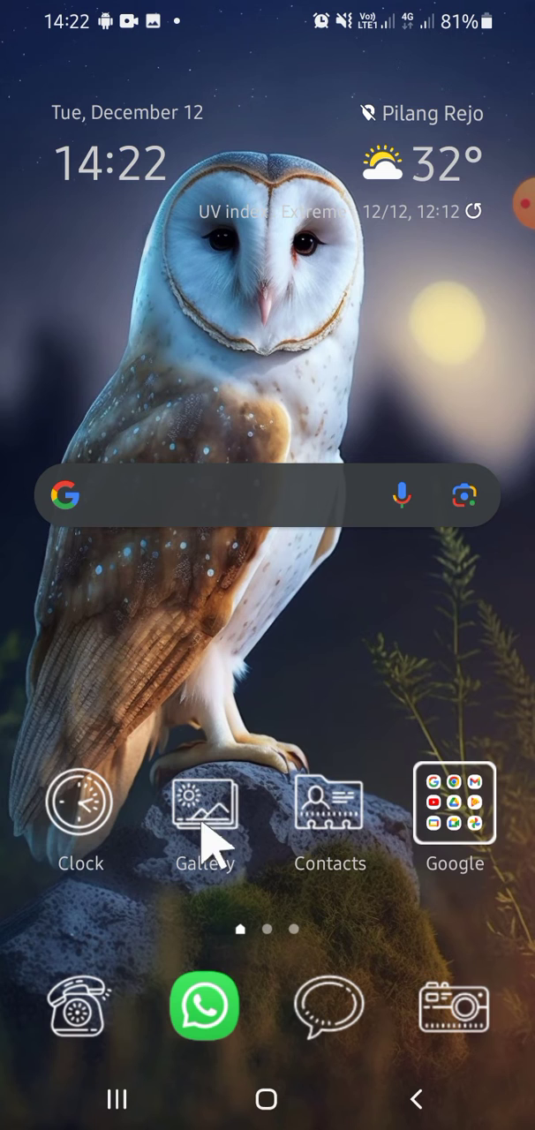
# Step: Launch Samsung Gallery to reach the Albums tab with the Downloads album
pyautogui.click(204, 802)
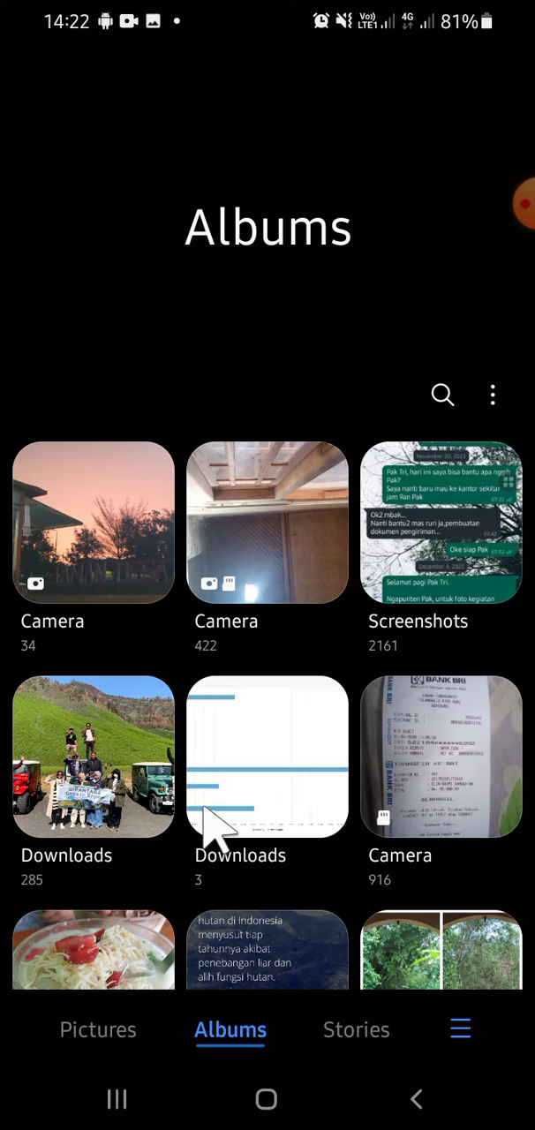
pyautogui.moveTo(292, 560)
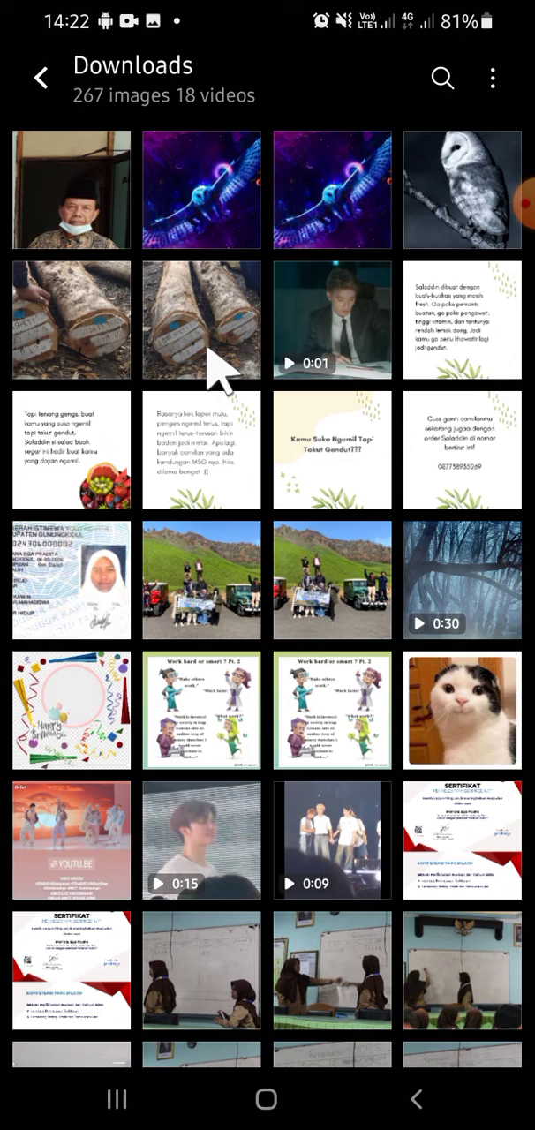
# Step: Open the neon owl picture full screen and show its More options list
pyautogui.click(196, 186)
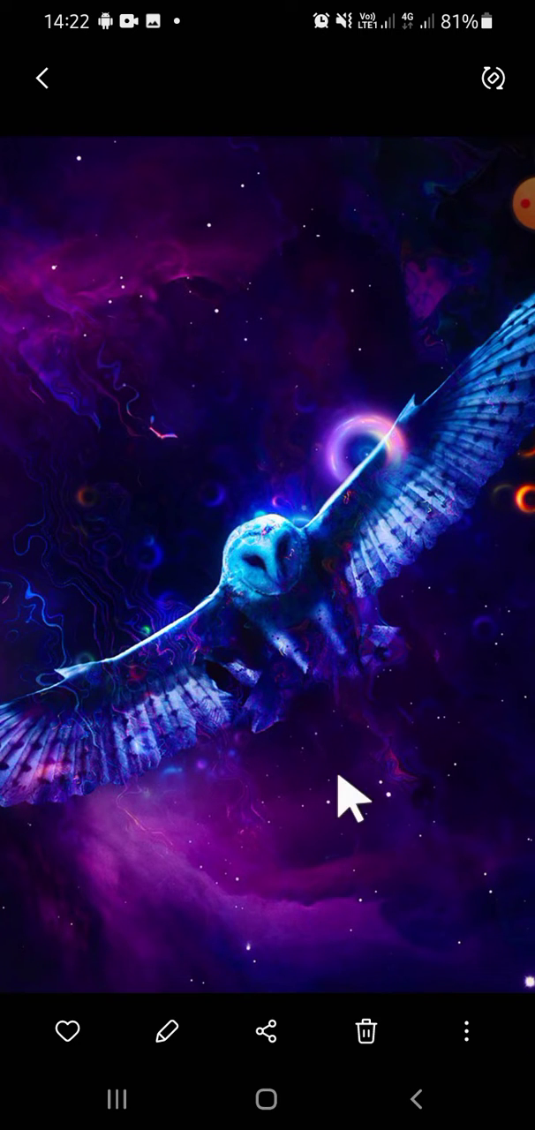
pyautogui.click(467, 1032)
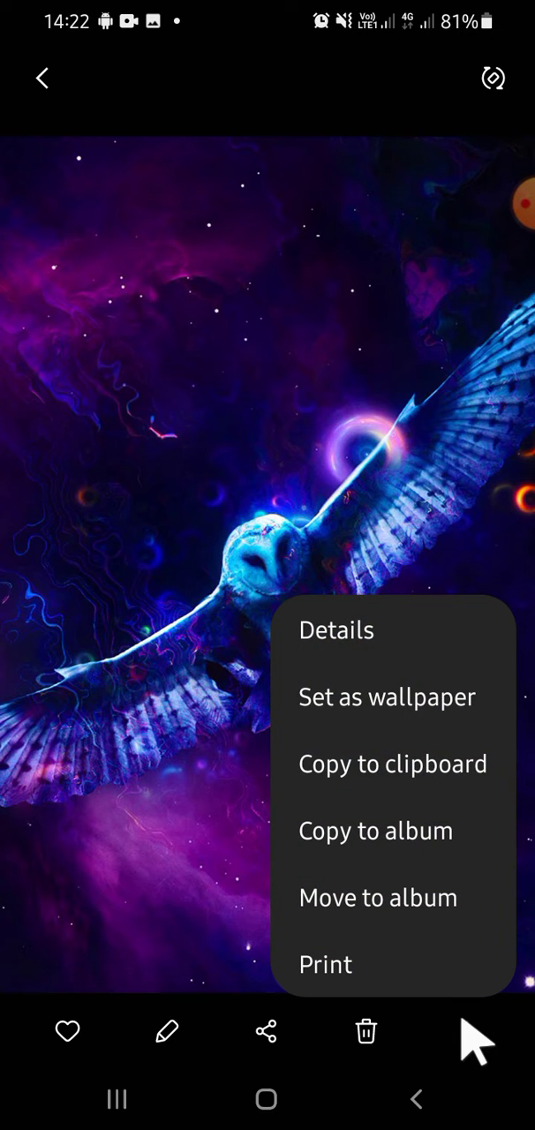
pyautogui.moveTo(411, 764)
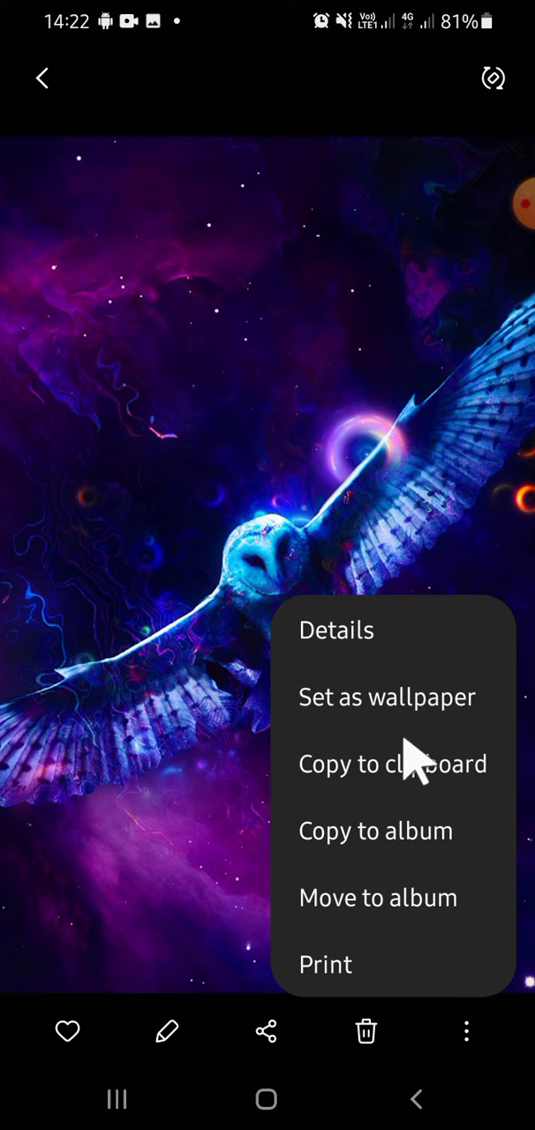
# Step: Open the owl picture's Details and enter OWL as the new file name
pyautogui.click(343, 631)
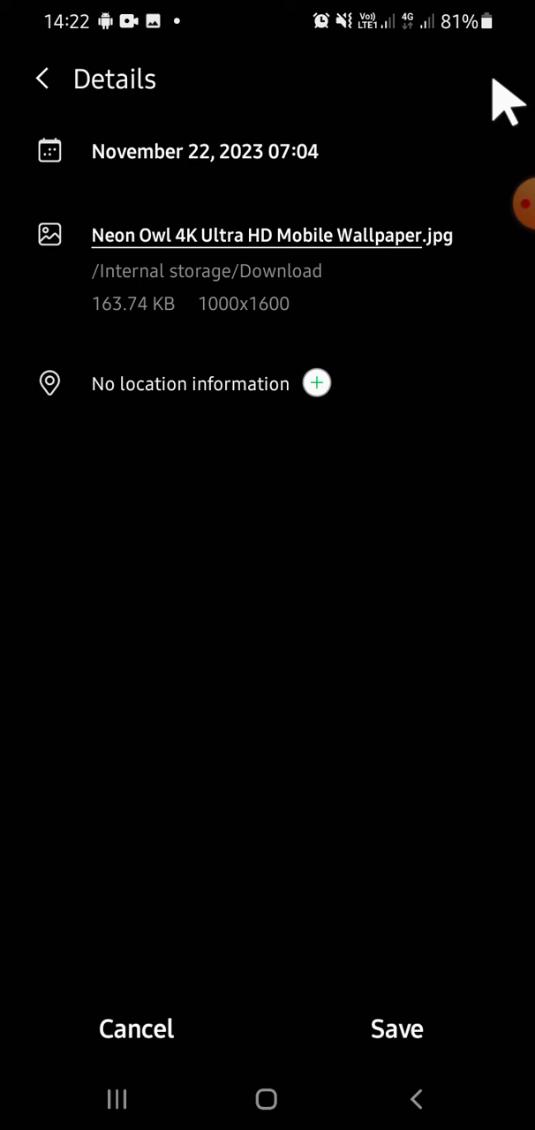
pyautogui.moveTo(347, 240)
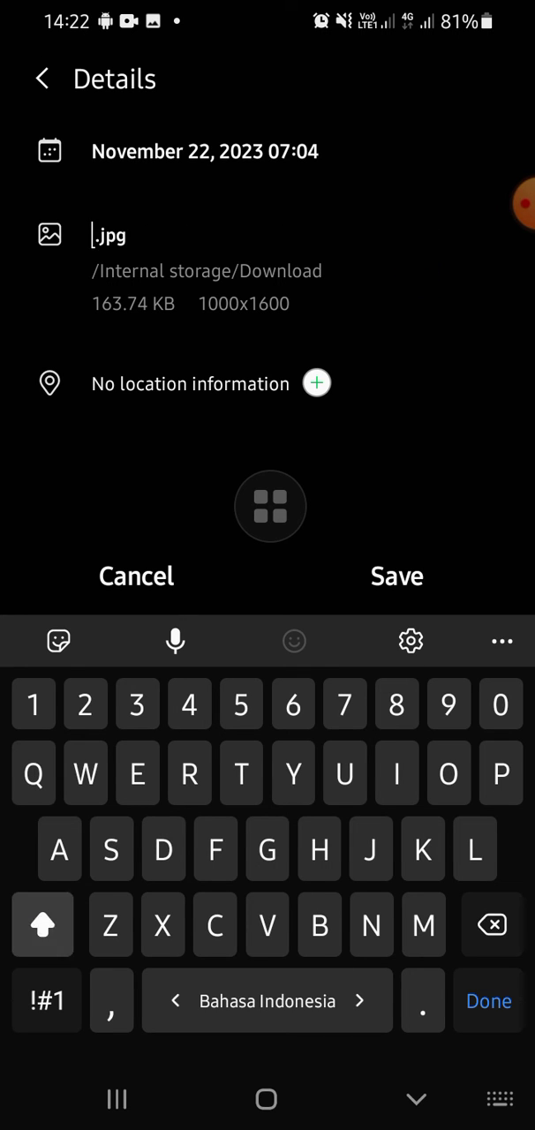
pyautogui.write('OWL')
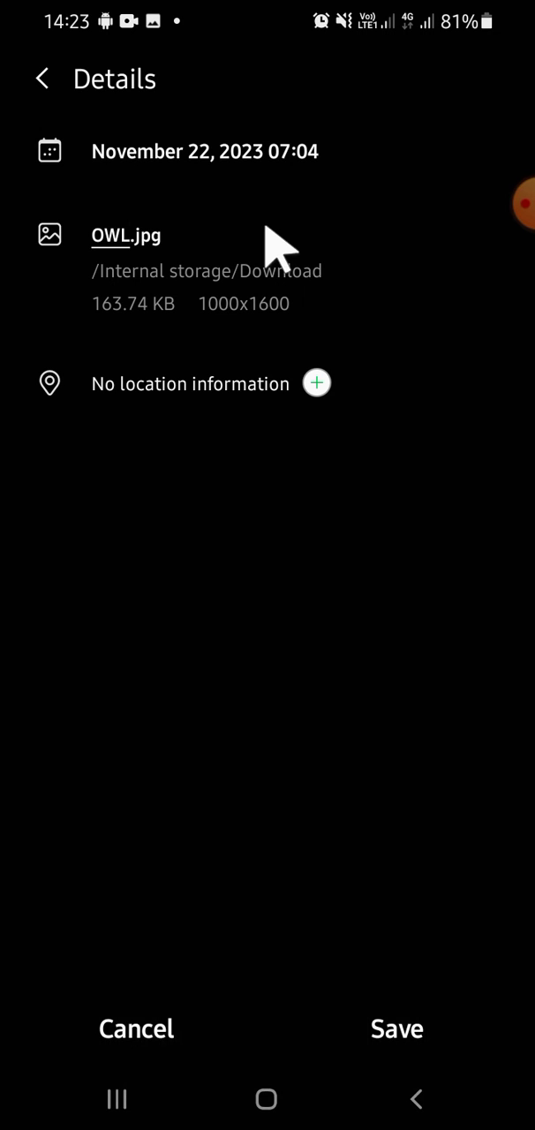
pyautogui.moveTo(408, 1055)
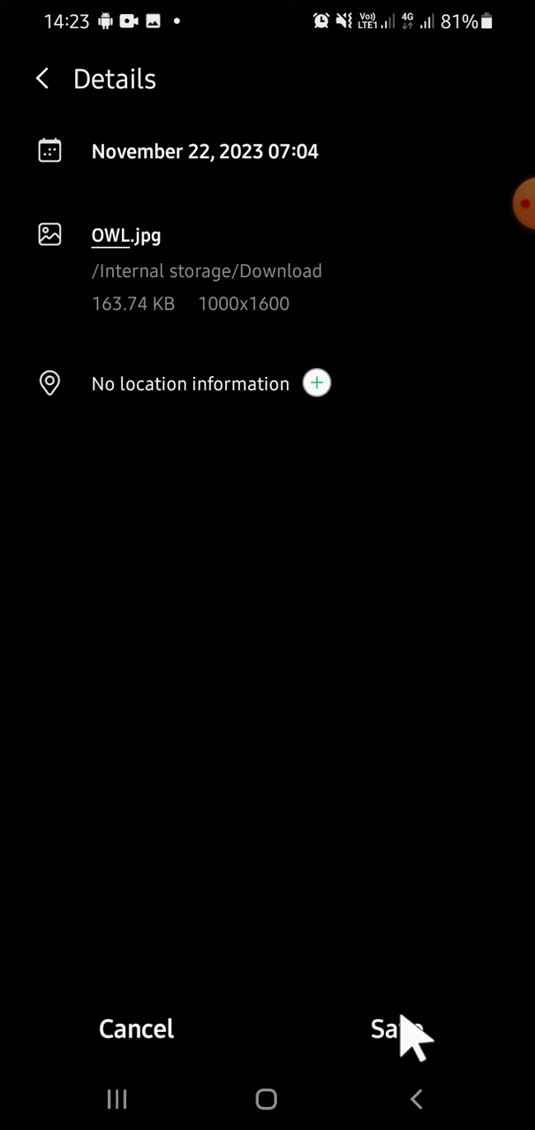